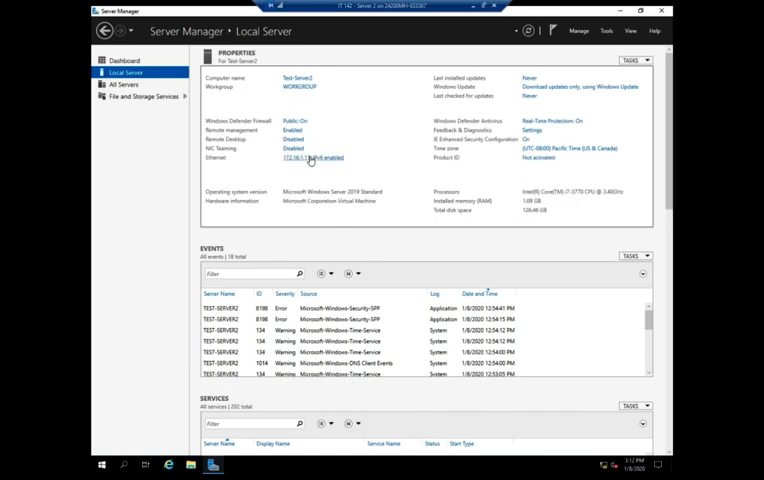
Step: Give the Ethernet adapter a static IPv4 address, subnet mask and preferred DNS server
right_click(244, 150)
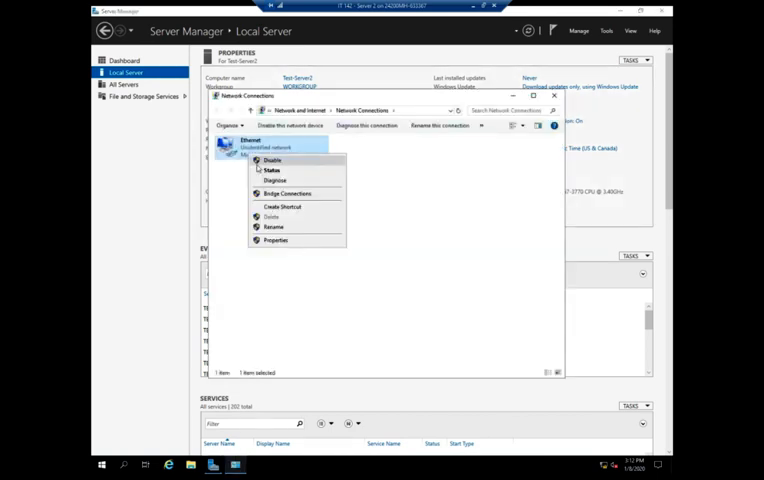
left_click(276, 240)
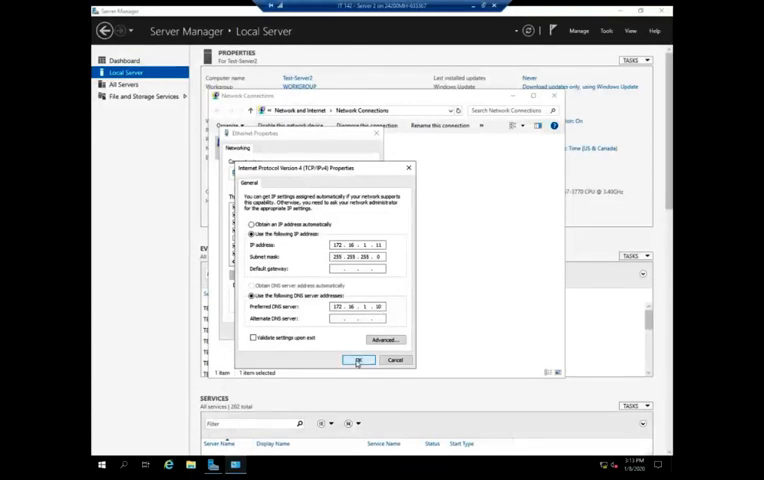
left_click(360, 360)
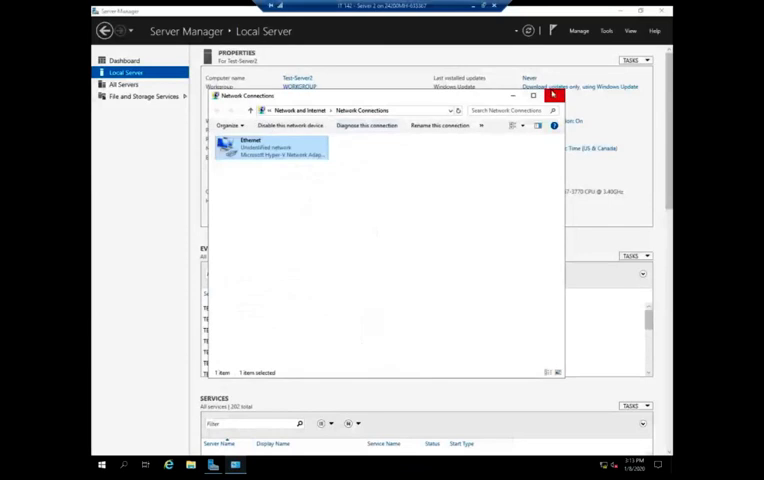
left_click(552, 96)
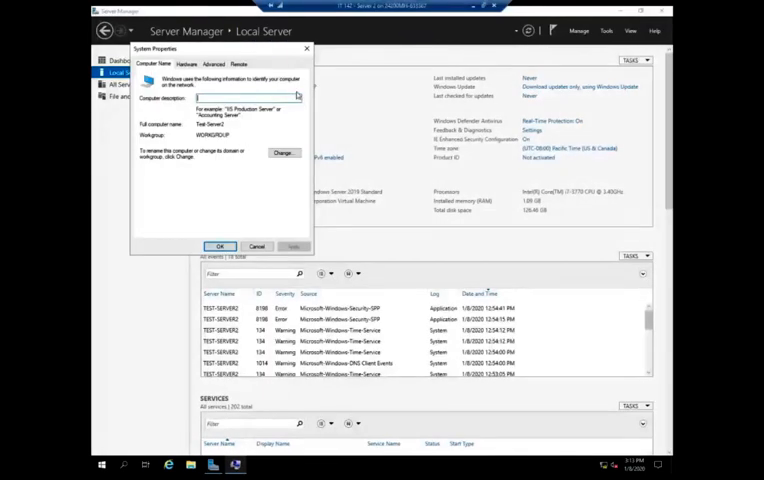
Step: Switch the computer to Domain membership, enter test-group.local and submit the join request
left_click(204, 64)
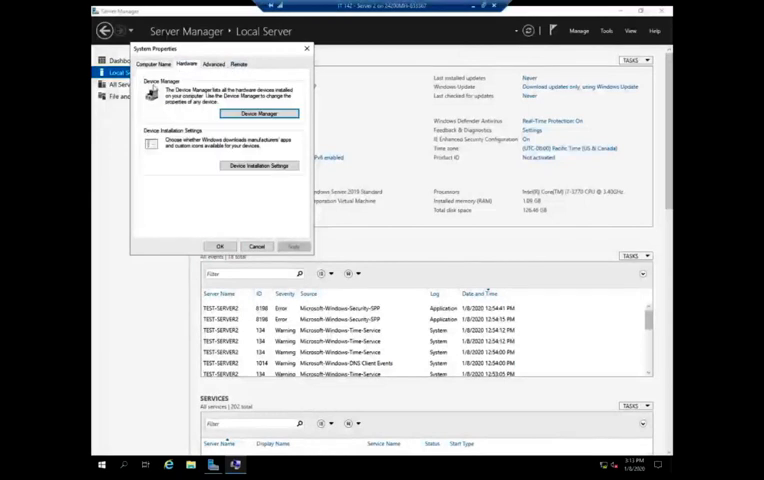
left_click(160, 64)
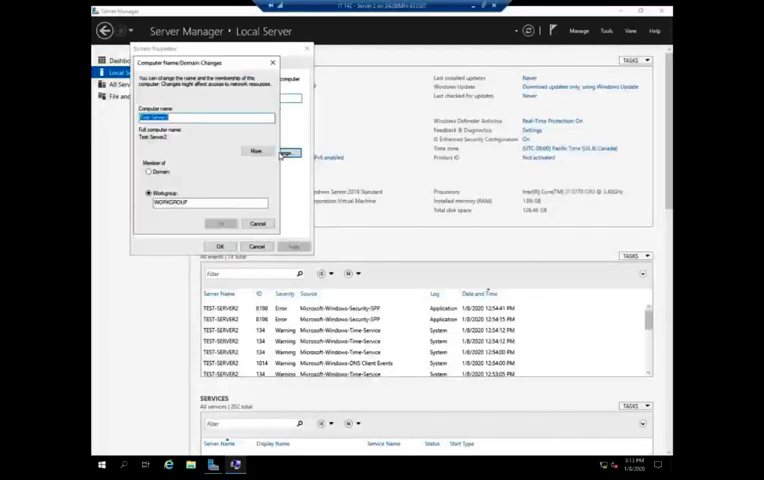
left_click(144, 172)
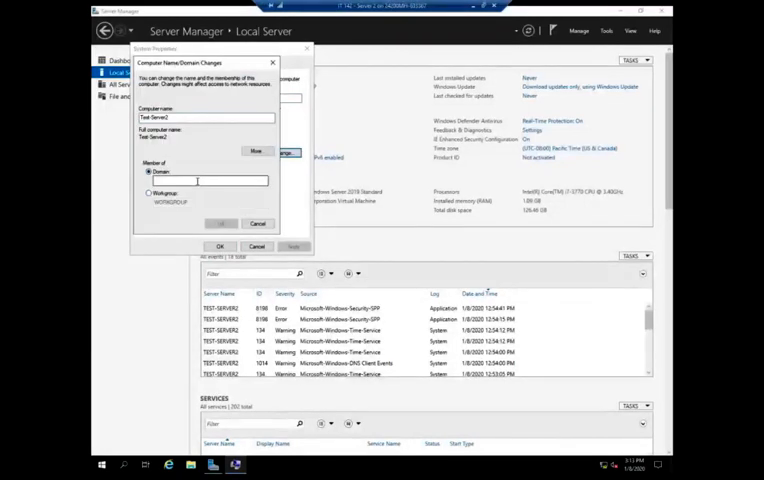
type("test.group.l")
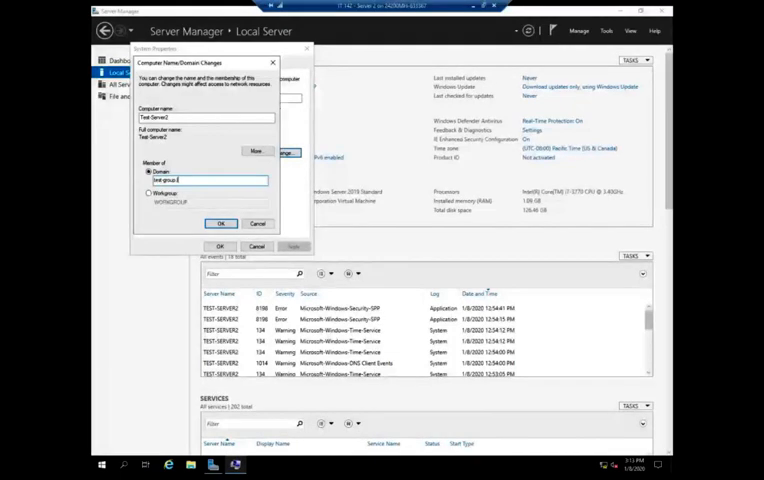
left_click(220, 222)
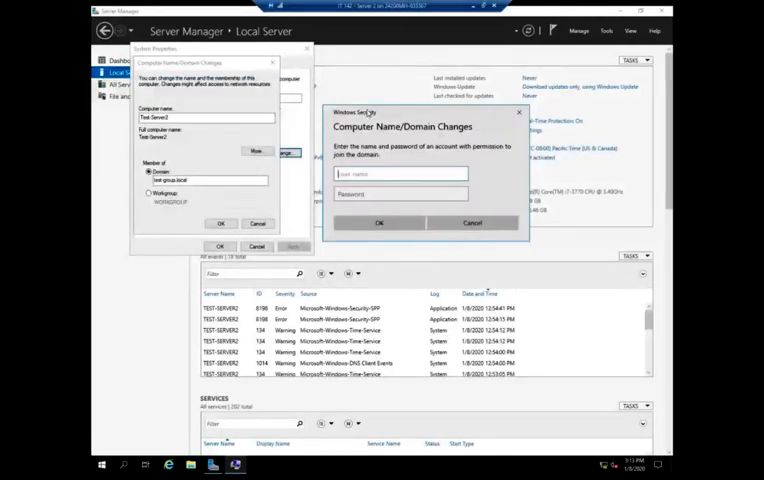
Step: Enter the domain 'administrator' account and password to be welcomed into test-group.local
left_click(400, 172)
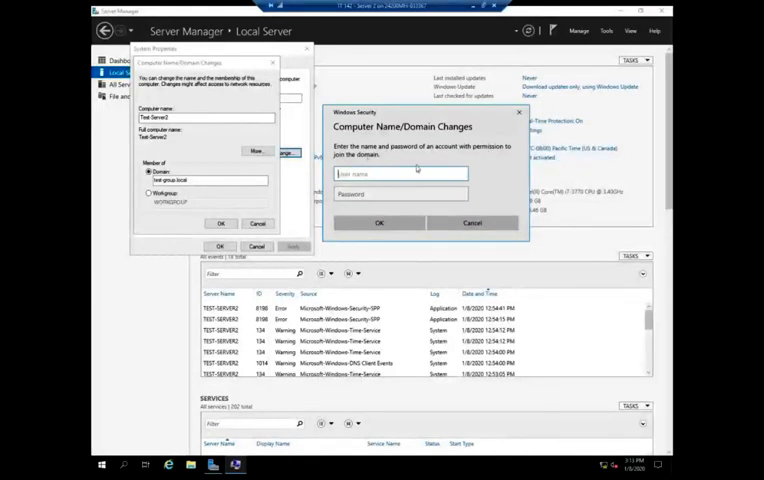
left_click(400, 172)
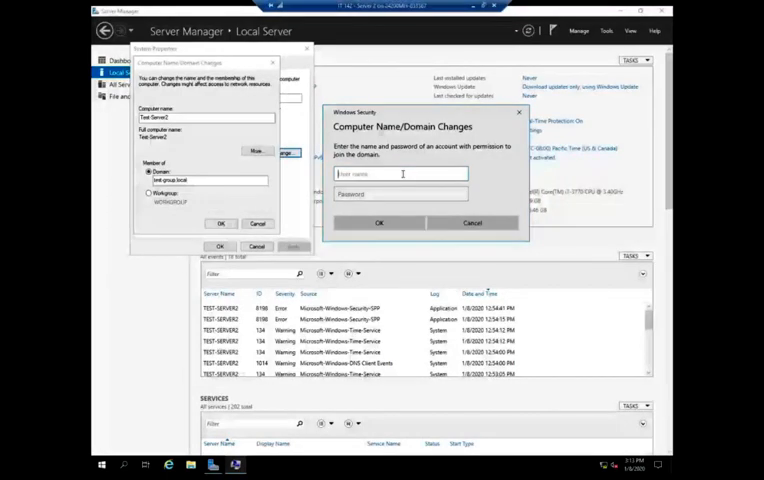
type("administrator")
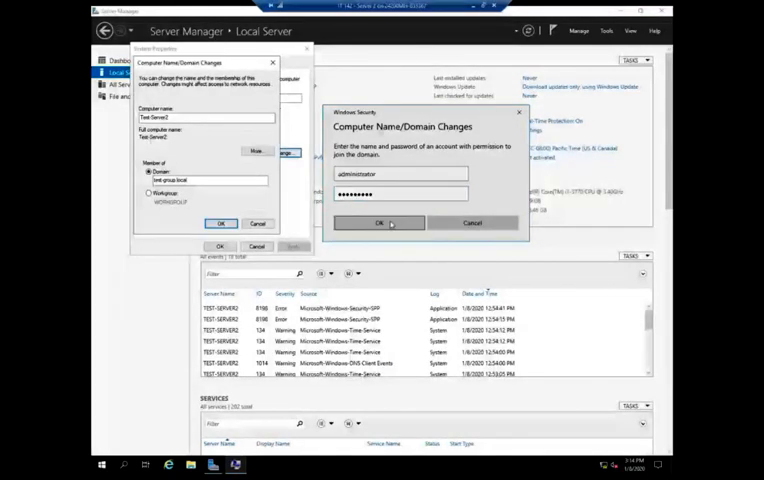
left_click(380, 222)
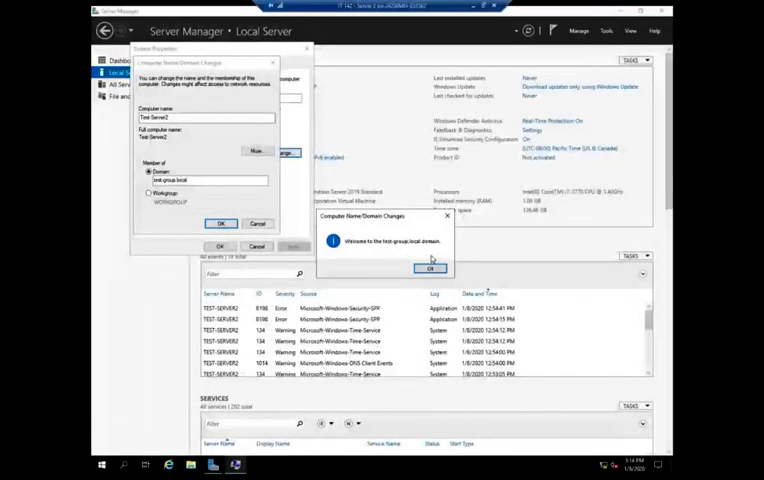
Step: Acknowledge the welcome and restart notices, close System Properties and restart now
left_click(432, 268)
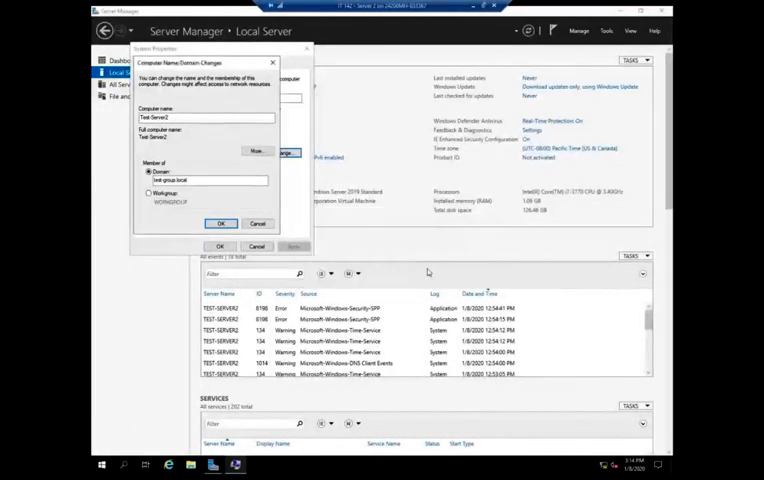
left_click(220, 222)
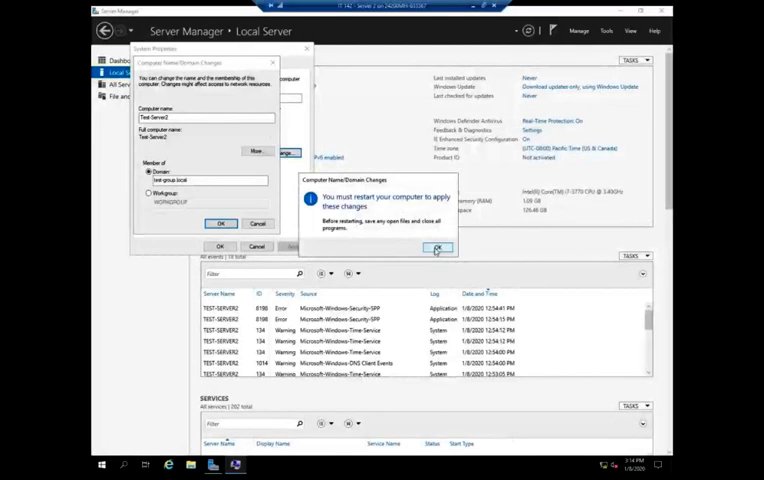
left_click(438, 246)
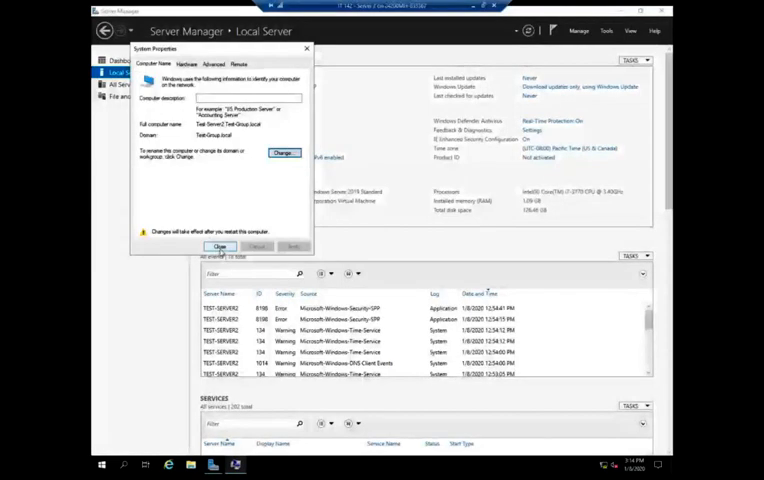
left_click(218, 246)
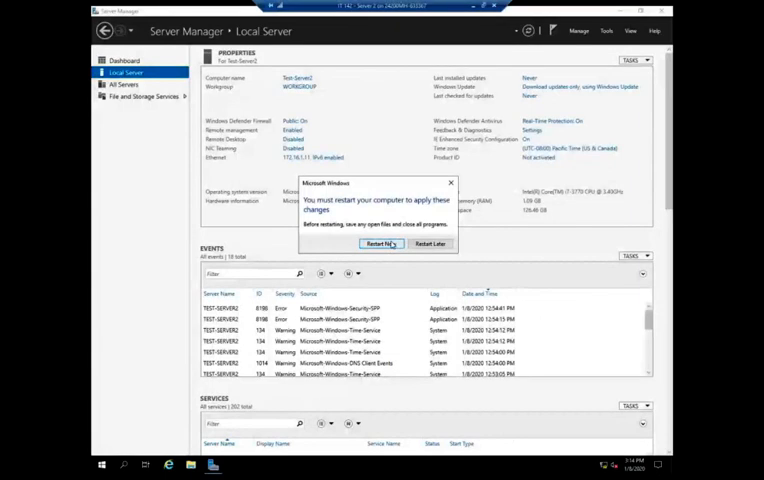
left_click(380, 244)
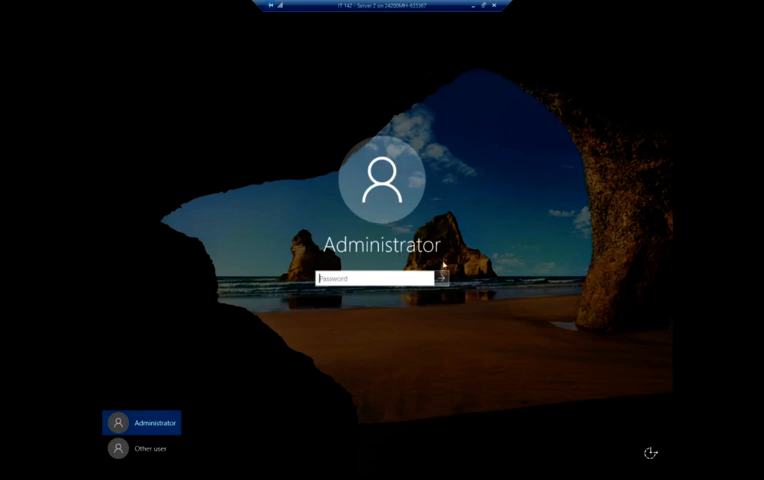
mouse_move(150, 452)
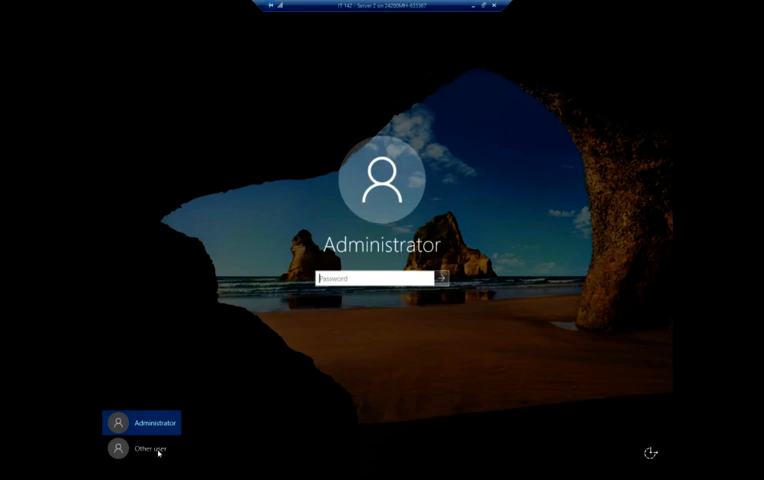
Step: Sign in as other user test-group\administrator with its password and reach the desktop
left_click(148, 448)
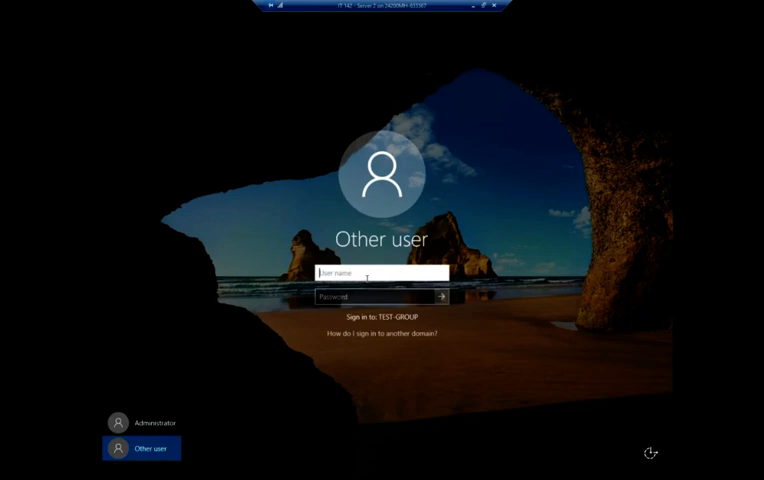
type("administr")
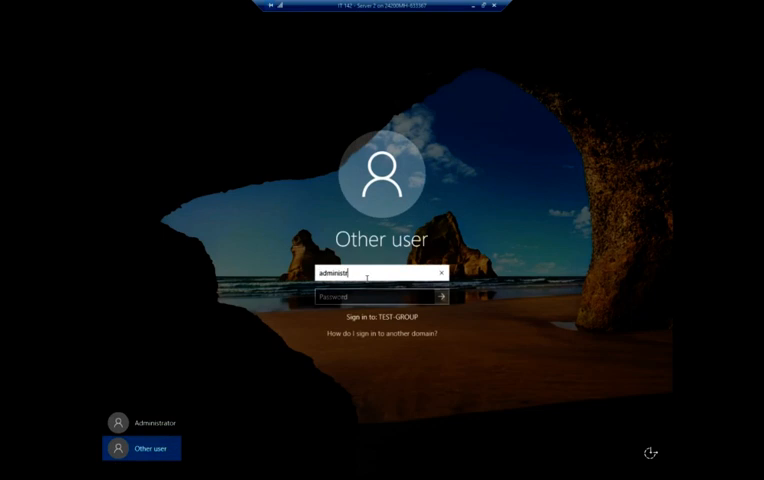
type("rator")
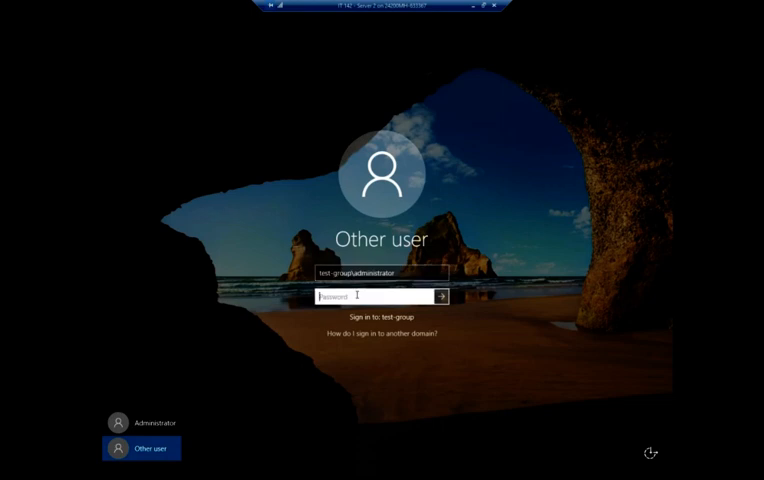
type("password")
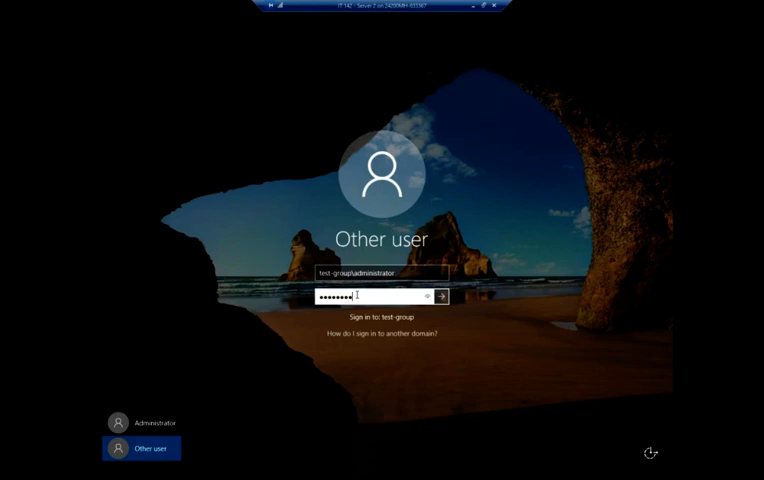
left_click(444, 296)
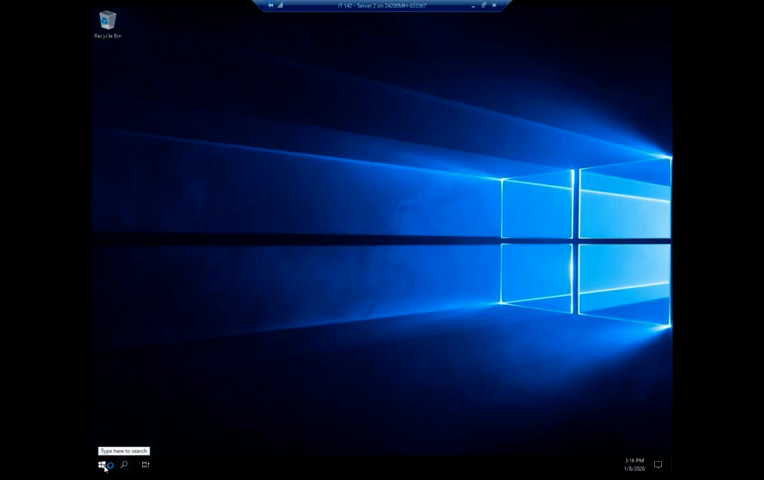
Step: Run whoami in an administrator PowerShell to confirm the account is test-group\administrator
right_click(100, 466)
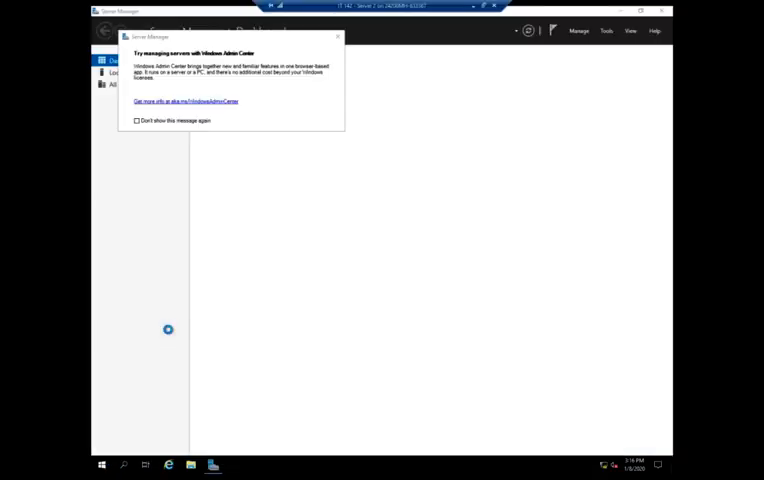
left_click(214, 464)
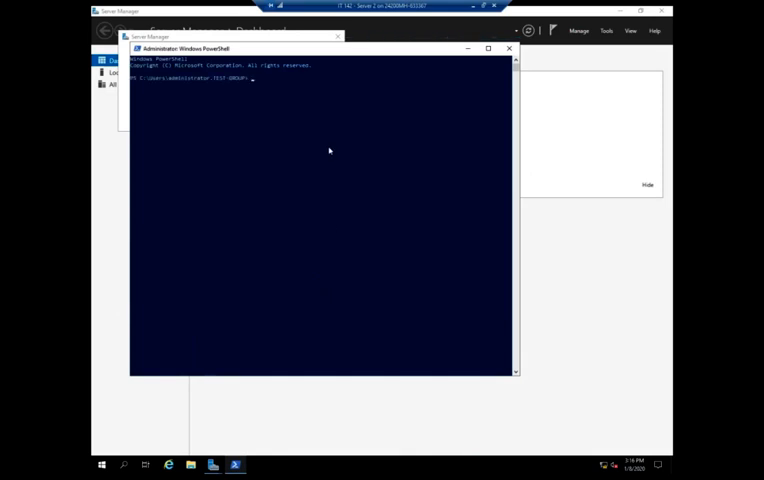
type("whoami")
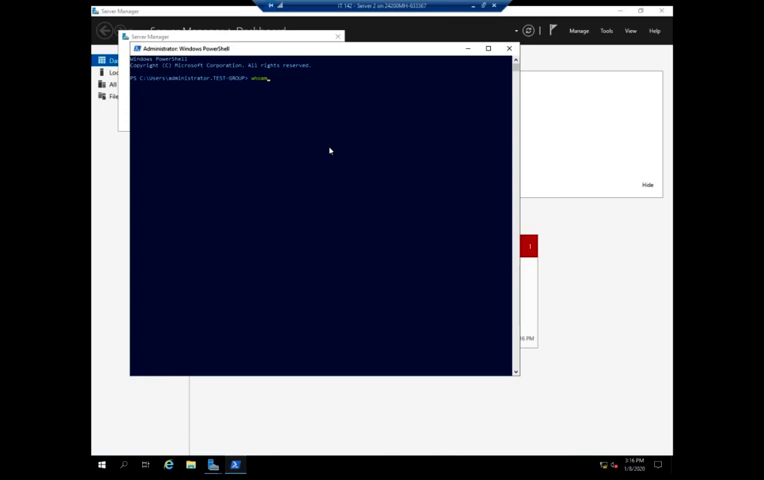
key("Enter")
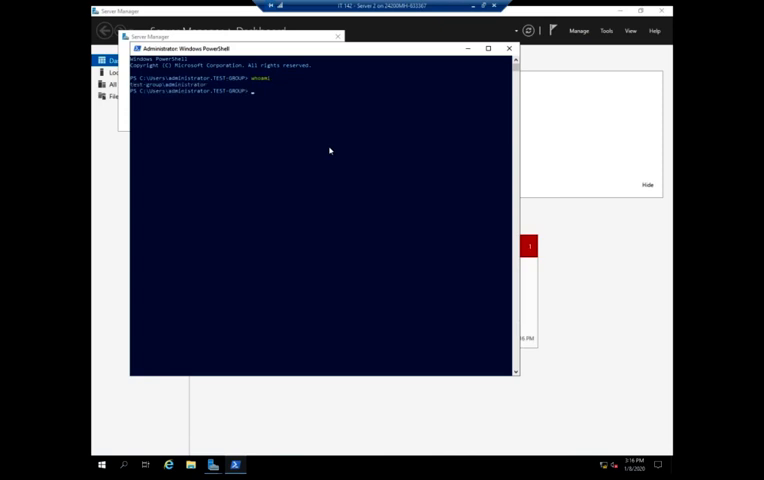
mouse_move(152, 100)
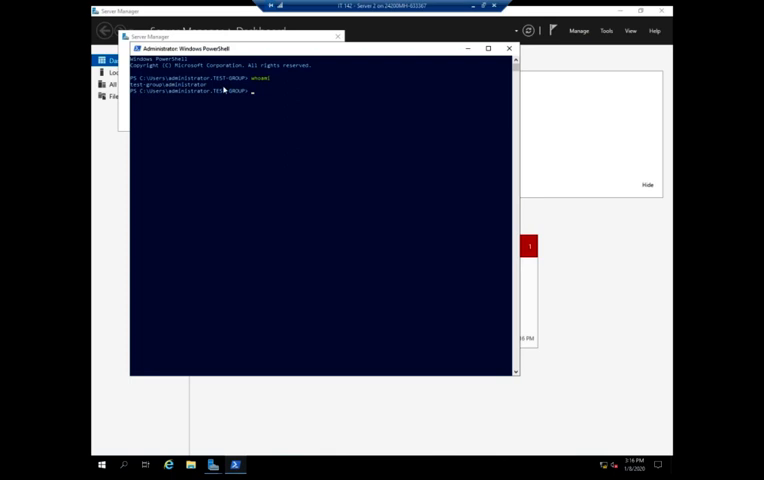
mouse_move(330, 208)
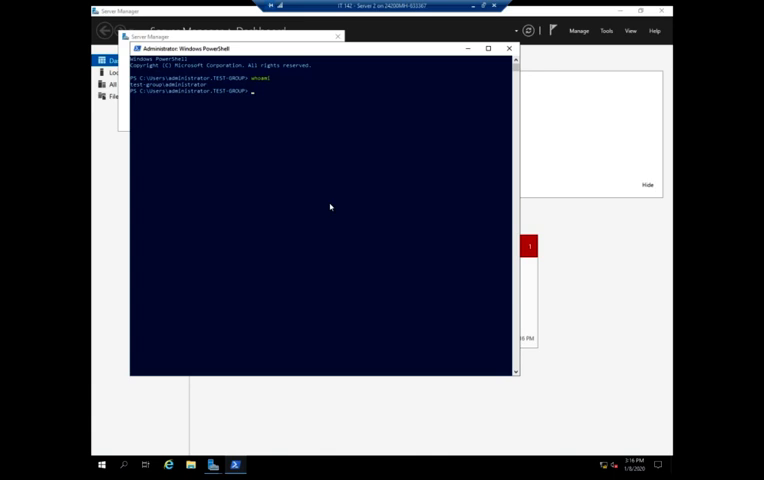
Step: Exit and close the PowerShell console
type("exit")
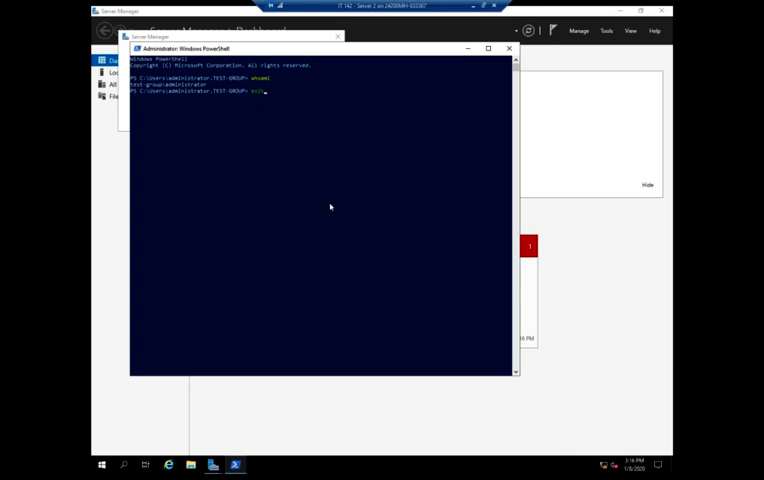
left_click(508, 48)
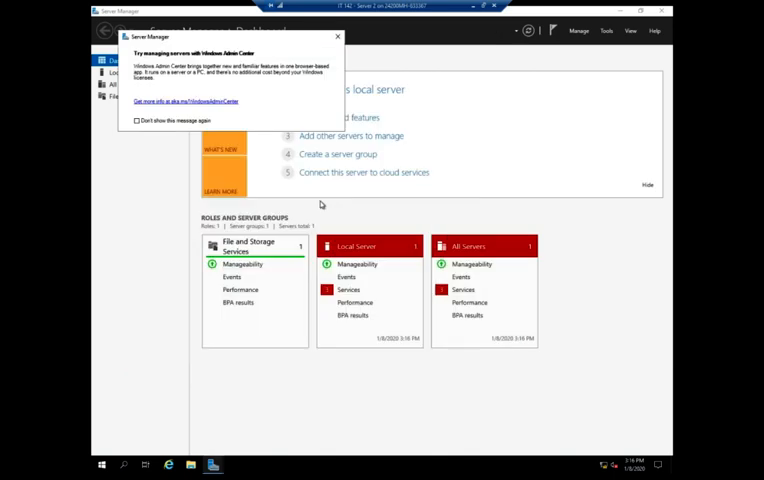
Step: Dismiss the Windows Admin Center pop-up to show the Server Manager dashboard
left_click(340, 36)
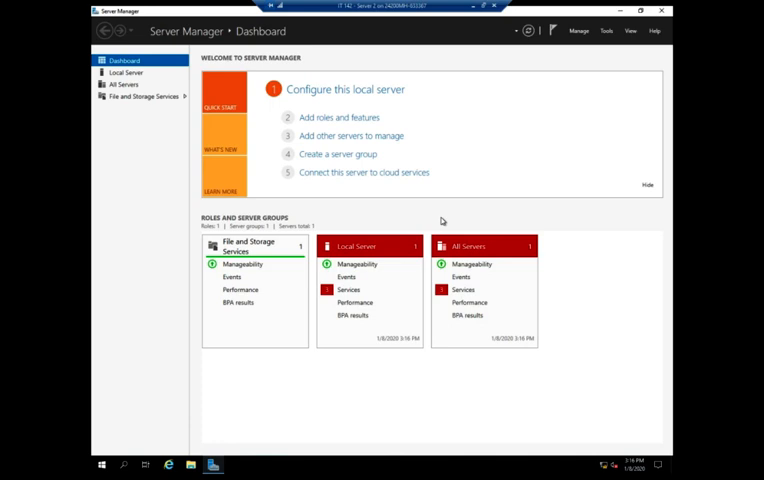
mouse_move(84, 306)
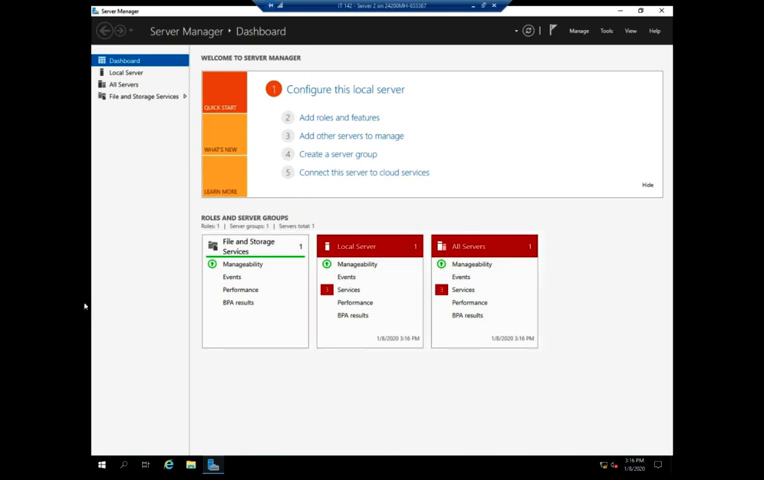